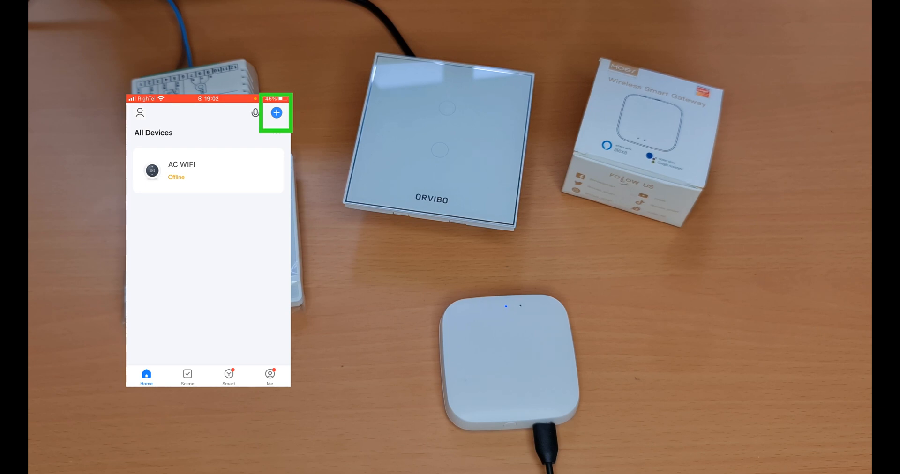
# Step: Add a device from Gateway Control, choosing the Zigbee gateway type to reach Wi-Fi setup
pyautogui.click(276, 113)
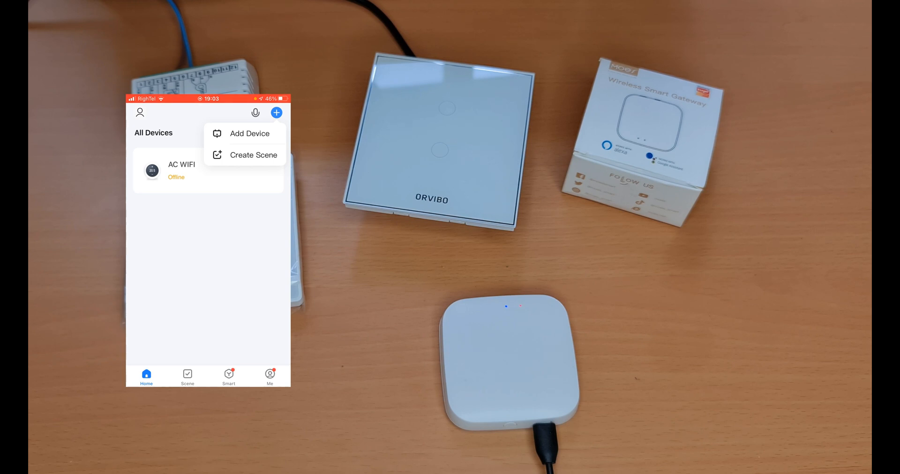
pyautogui.click(249, 133)
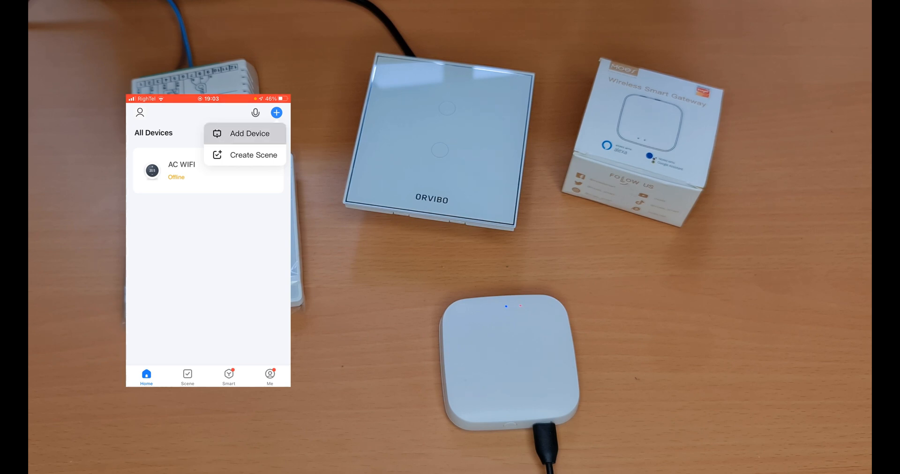
pyautogui.click(249, 133)
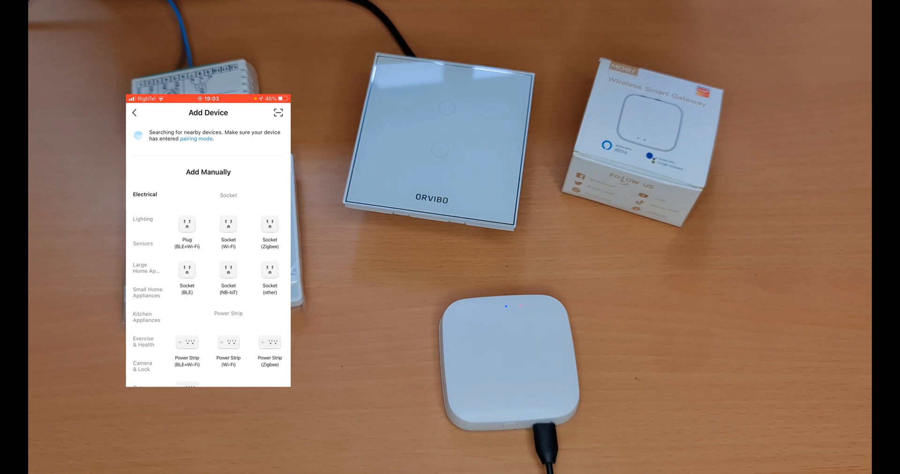
pyautogui.scroll(-3)
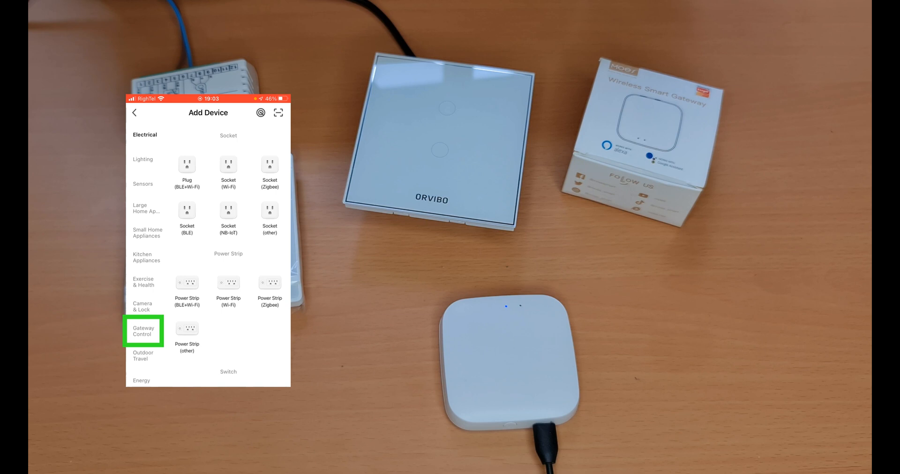
pyautogui.click(144, 330)
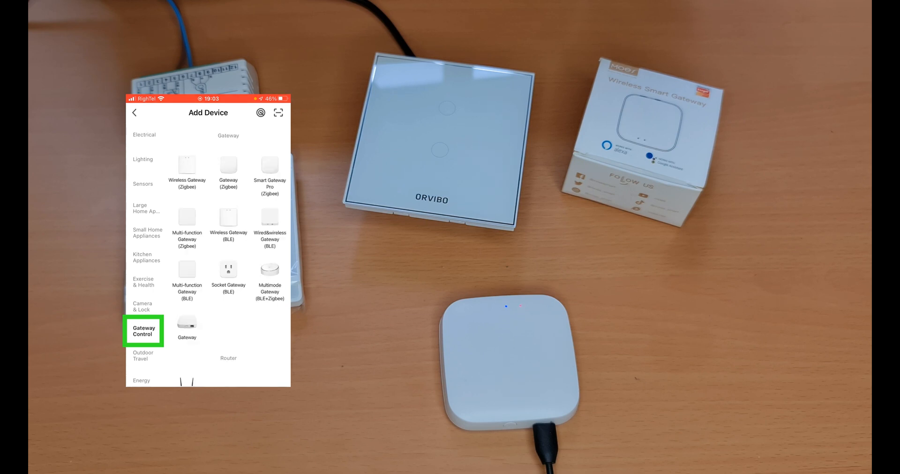
pyautogui.click(187, 169)
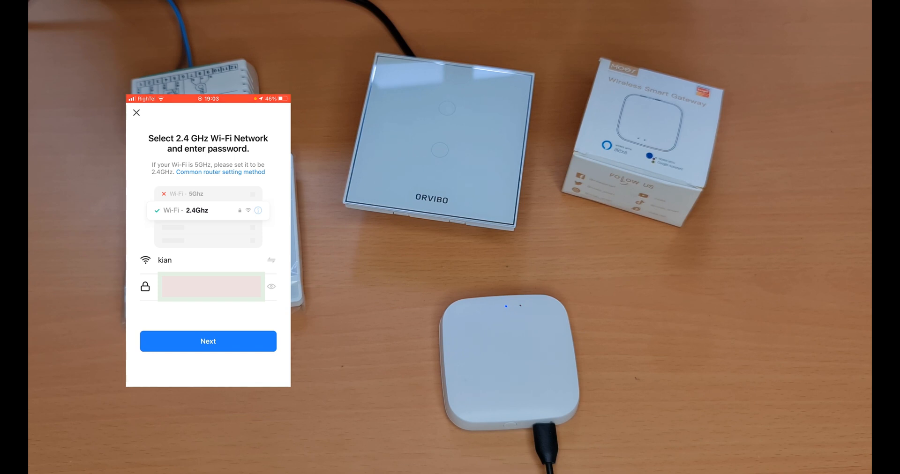
# Step: Accept the 2.4 GHz Wi-Fi details and confirm the gateway indicator is blinking rapidly
pyautogui.click(208, 342)
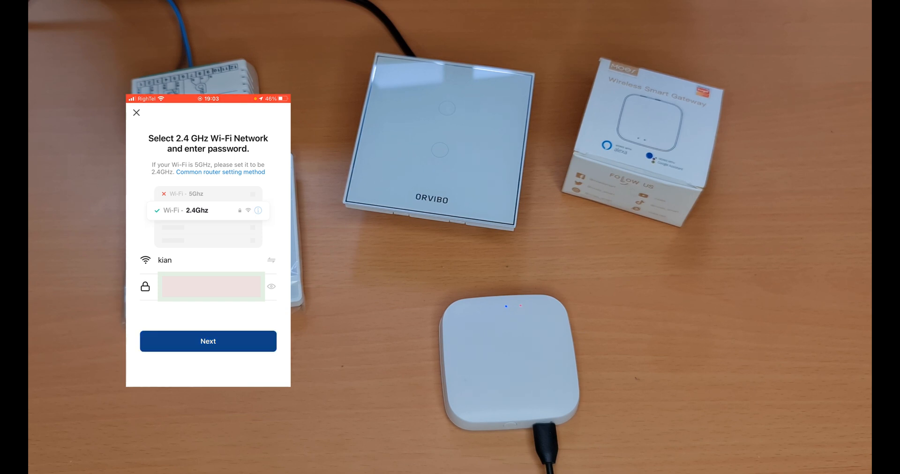
pyautogui.click(207, 341)
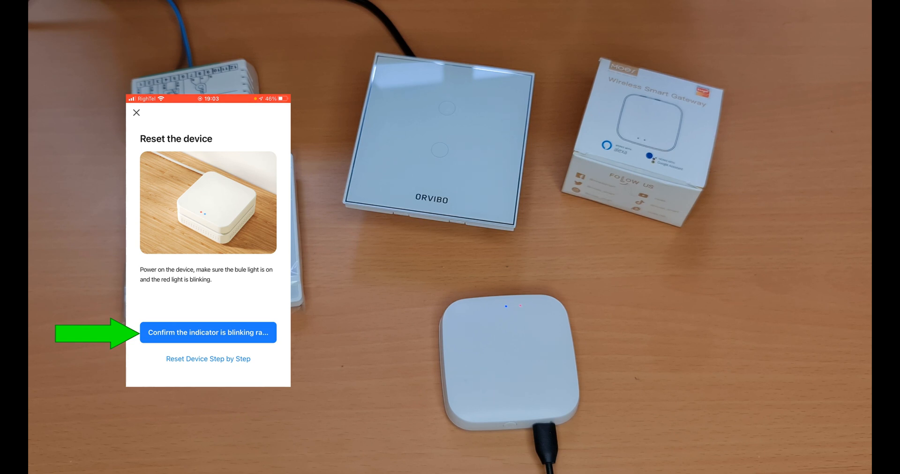
pyautogui.click(207, 333)
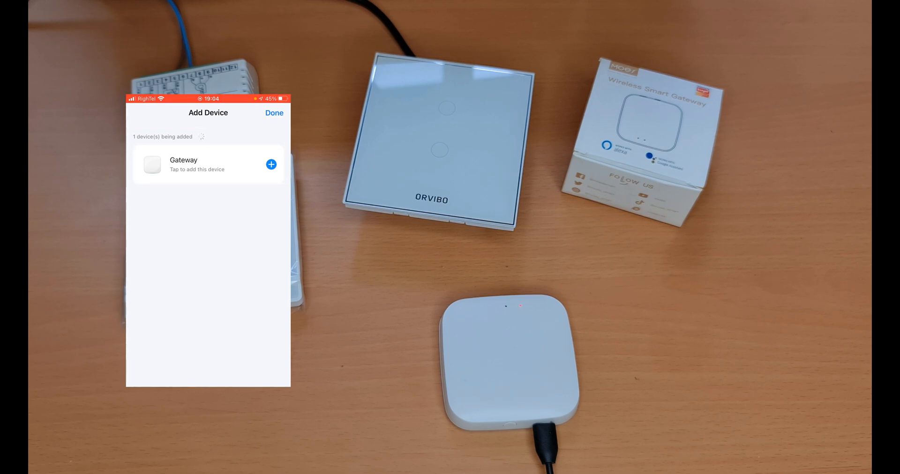
# Step: Add the discovered gateway, keeping the name 'Gateway', then open its empty device page
pyautogui.click(271, 165)
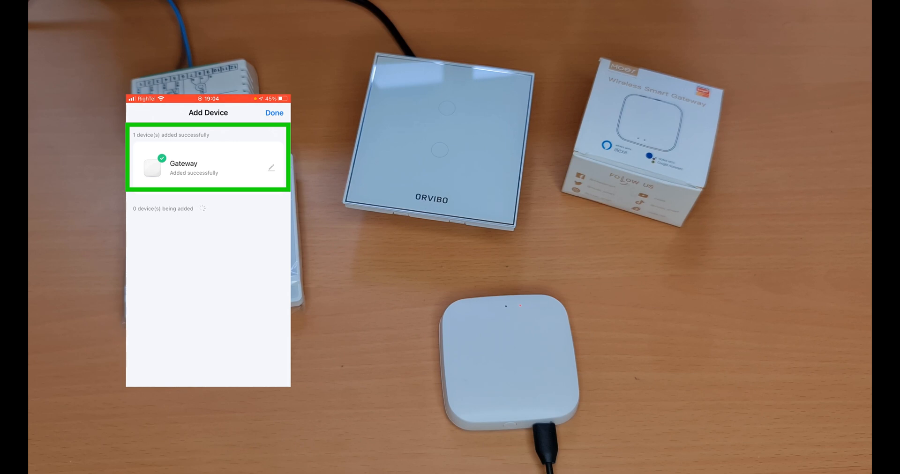
pyautogui.click(271, 167)
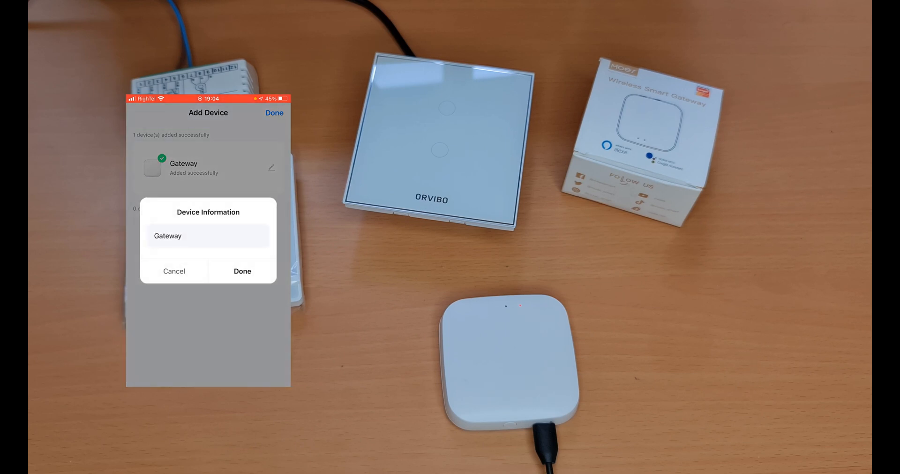
pyautogui.click(242, 271)
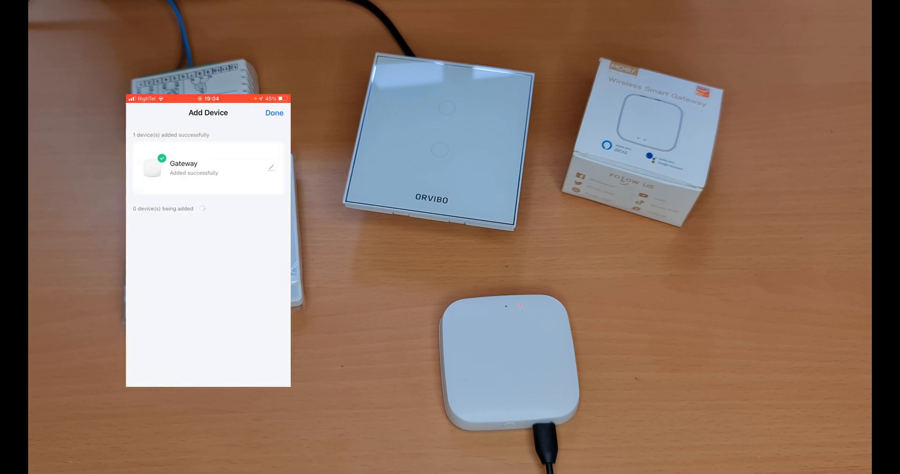
pyautogui.click(274, 113)
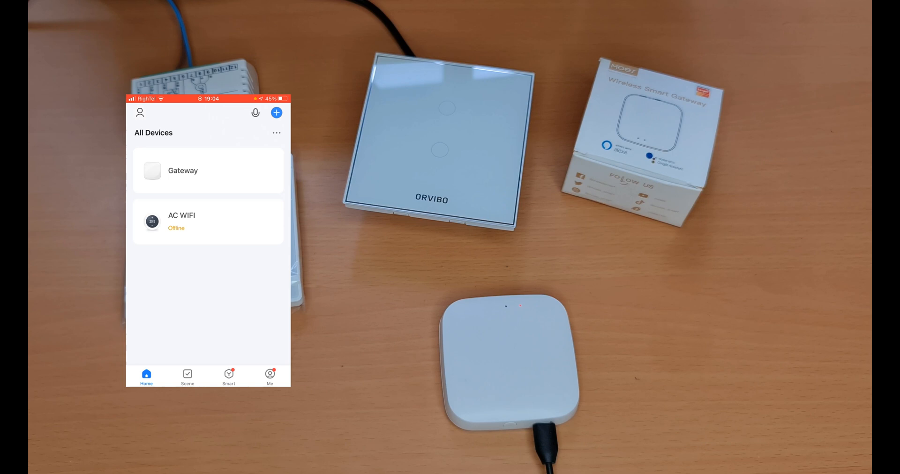
pyautogui.click(208, 171)
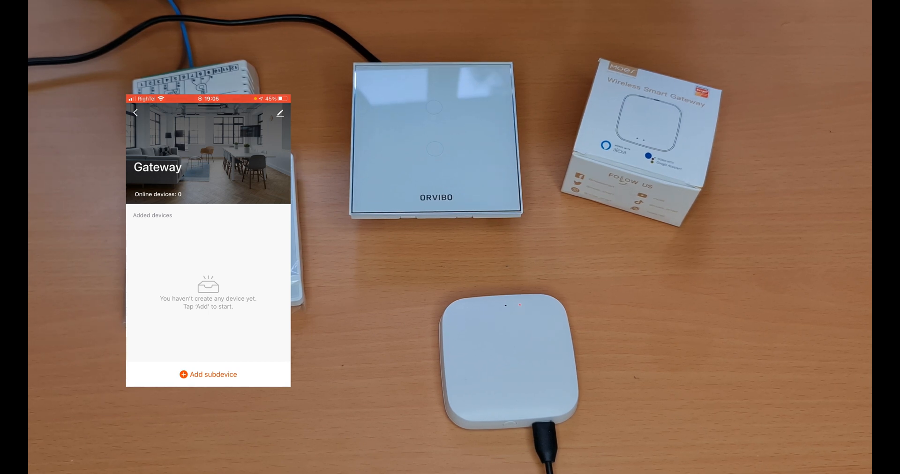
# Step: Add a subdevice through the gateway and confirm 'LED already blink' to find the Orvibo switch
pyautogui.click(136, 112)
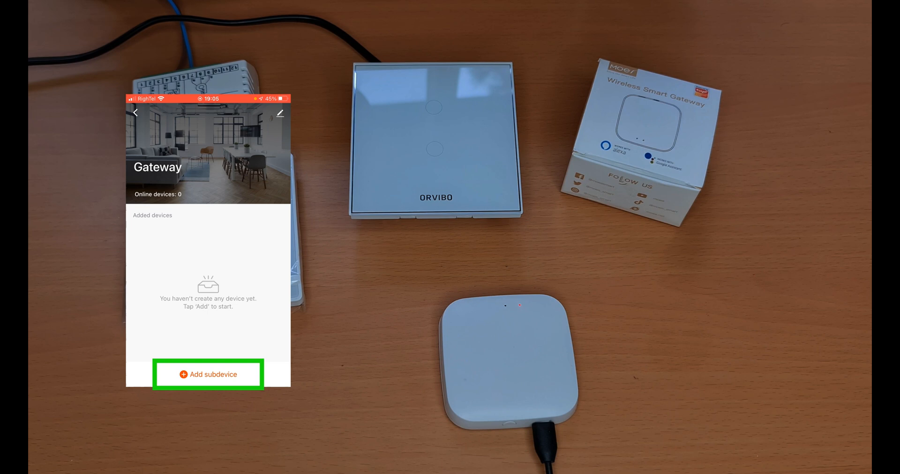
pyautogui.click(208, 375)
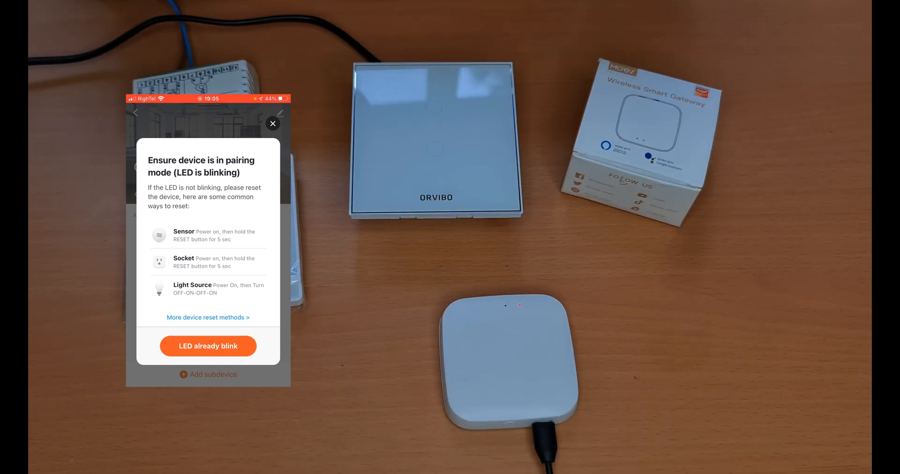
pyautogui.click(208, 346)
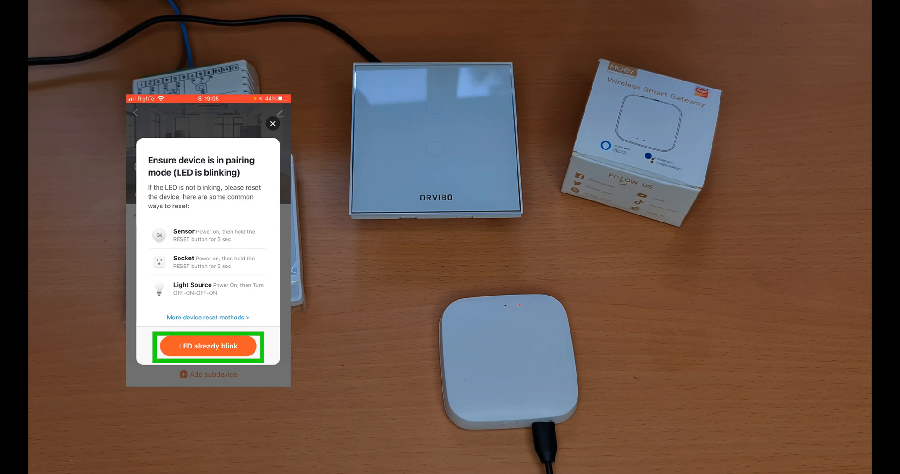
pyautogui.click(207, 346)
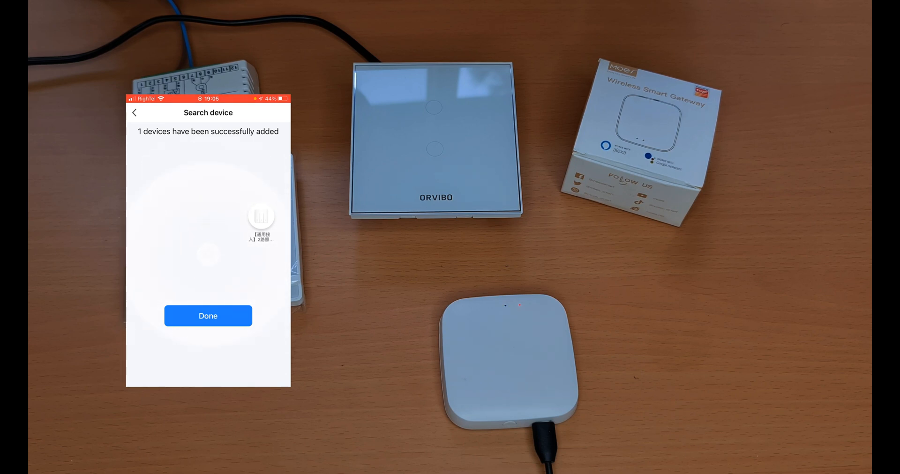
# Step: Rename the new switch to 'Orvibo Switch', finish adding, and open its controls
pyautogui.click(207, 316)
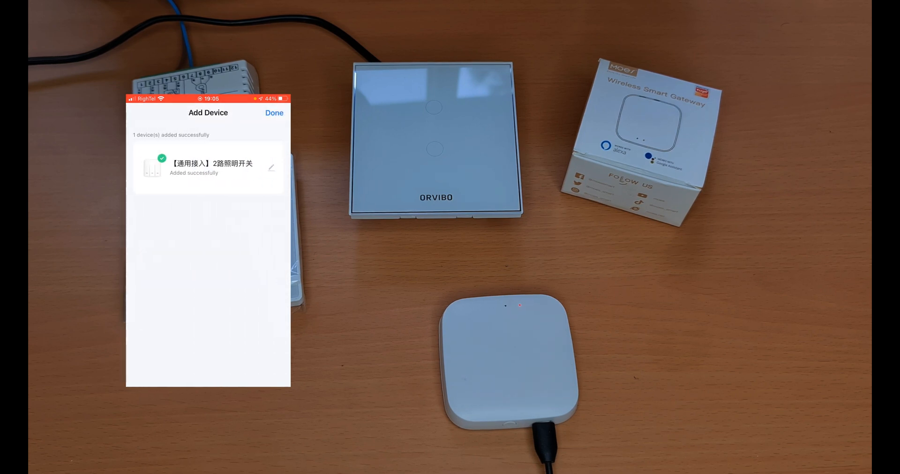
pyautogui.click(271, 168)
pyautogui.write('Orvibo Sw')
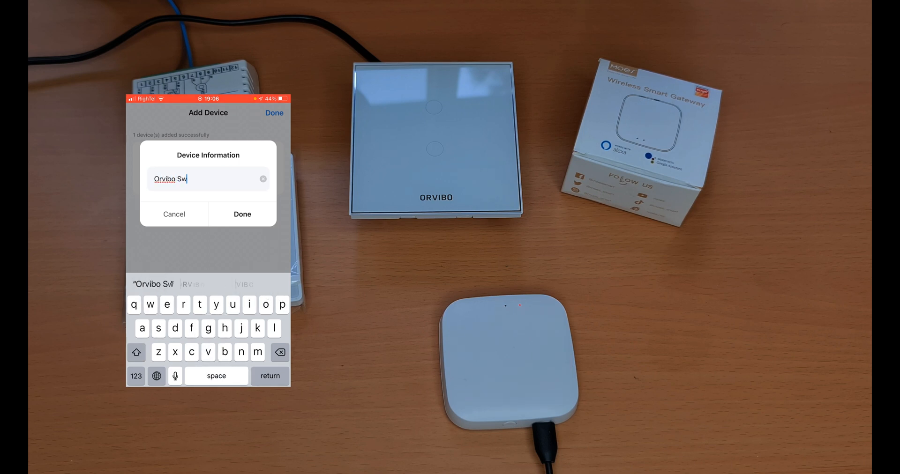
pyautogui.write('itch')
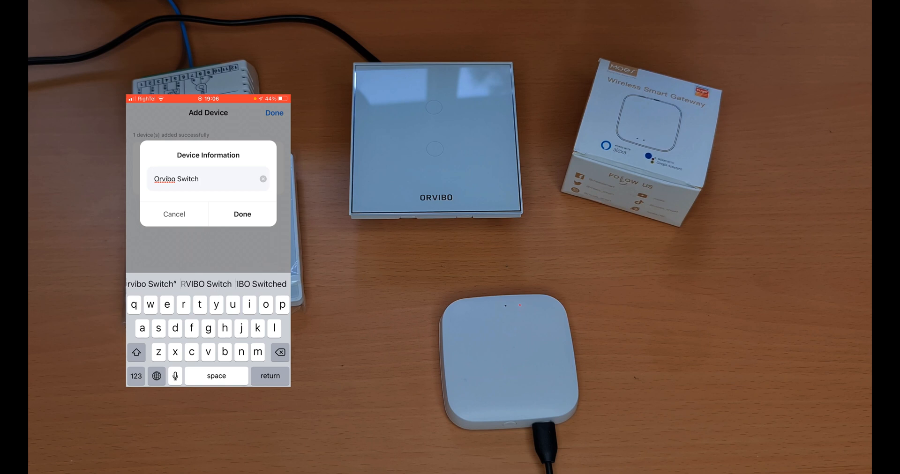
pyautogui.click(242, 215)
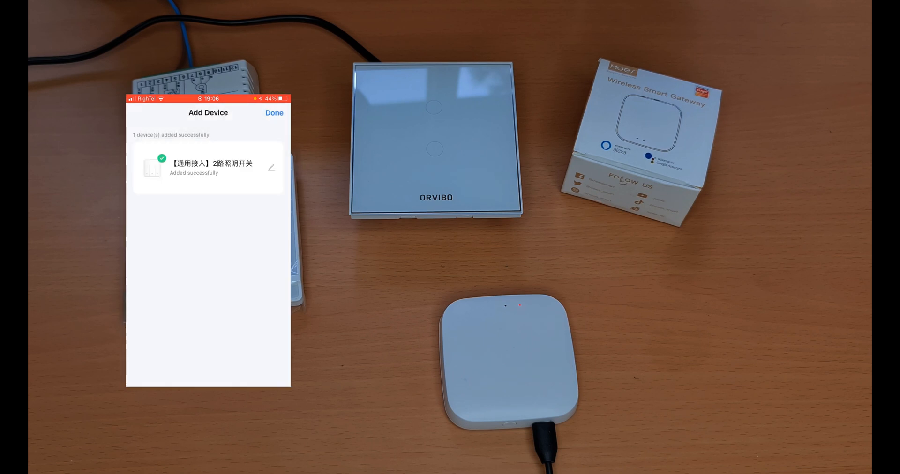
pyautogui.click(274, 112)
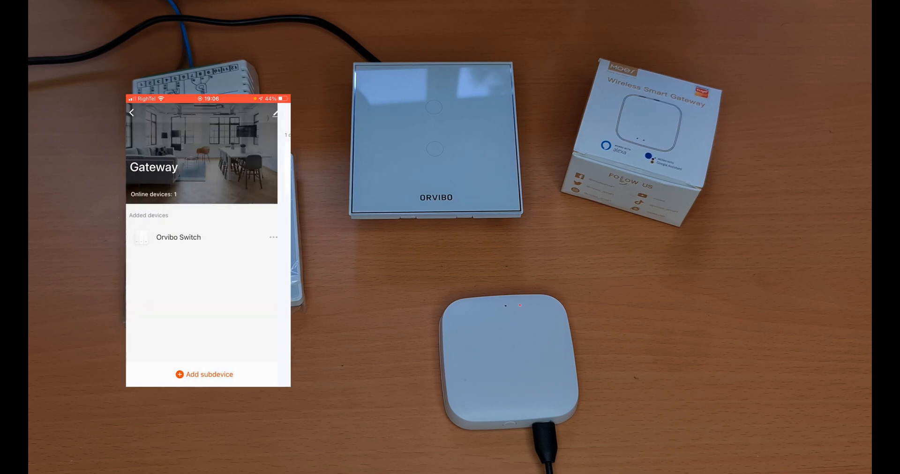
pyautogui.click(178, 237)
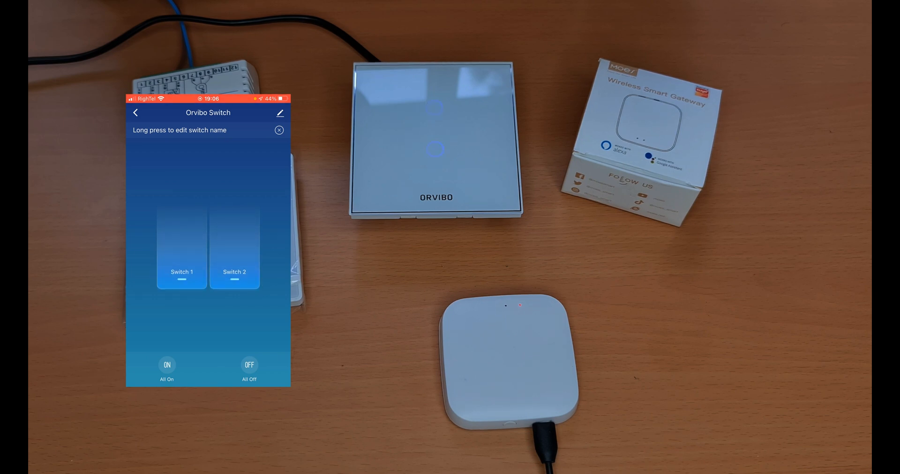
# Step: Turn off Switch 1 and Switch 2, return to the device list, and reopen Orvibo Switch
pyautogui.click(234, 247)
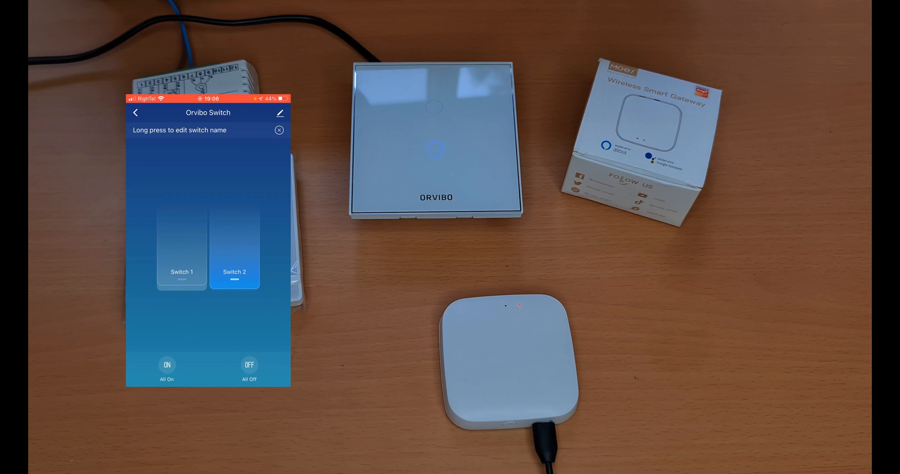
pyautogui.click(234, 247)
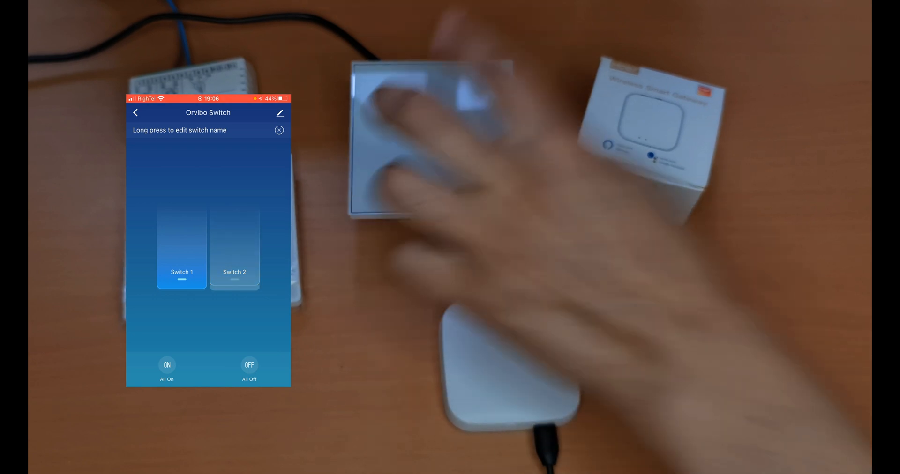
pyautogui.click(136, 112)
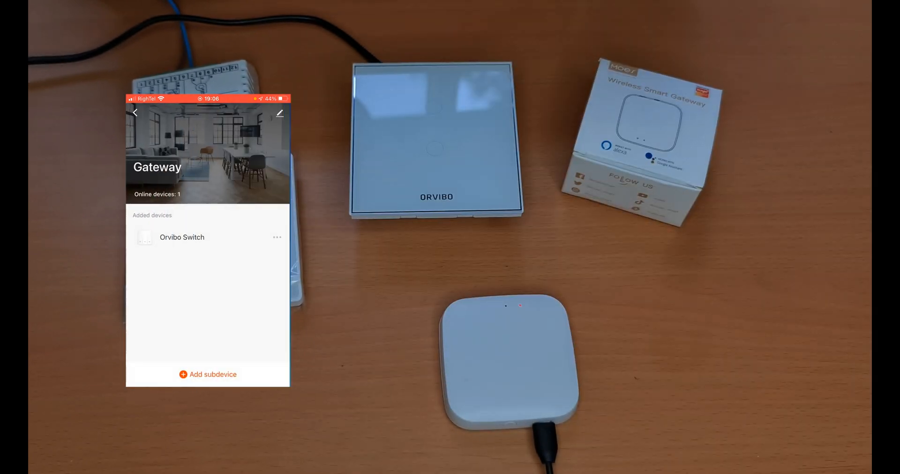
pyautogui.click(136, 112)
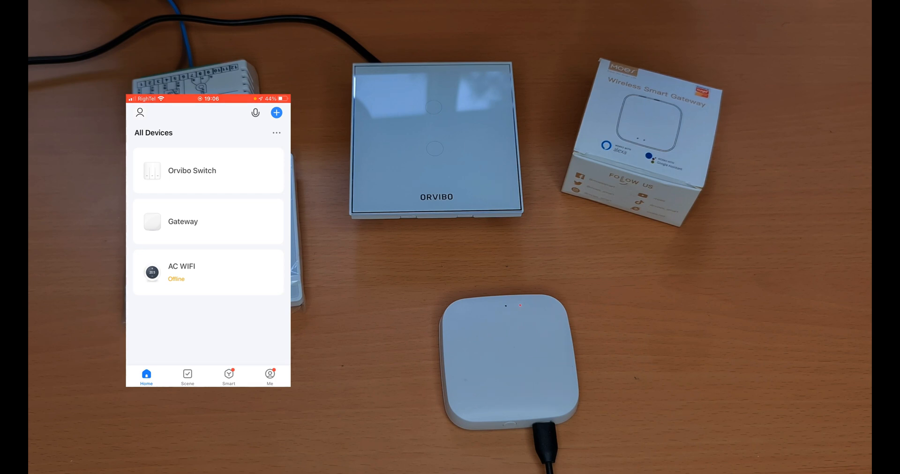
pyautogui.click(208, 170)
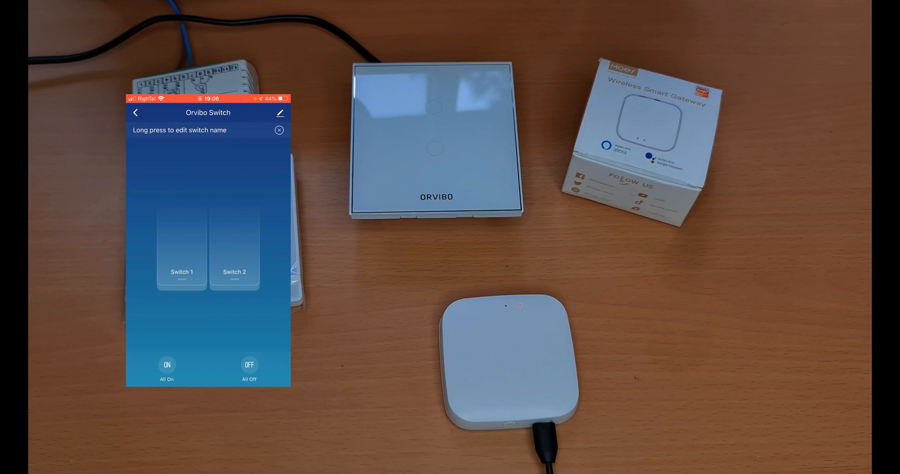
pyautogui.click(167, 370)
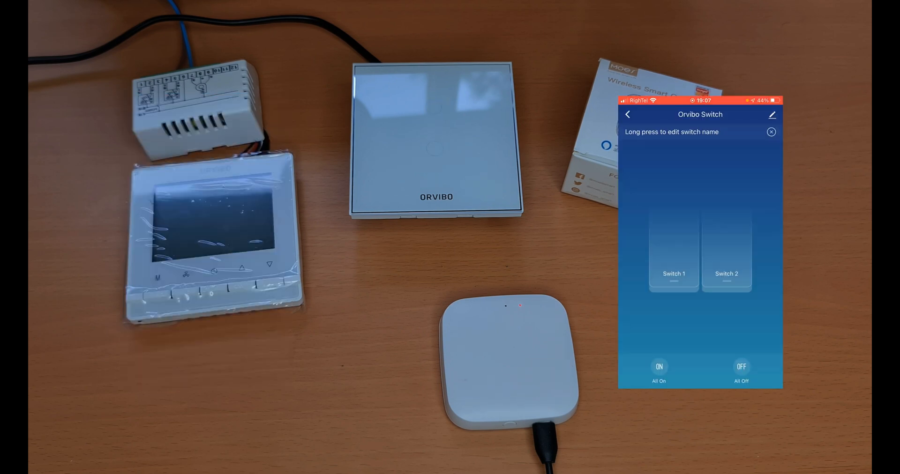
# Step: Return to All Devices, open Gateway, and choose Add subdevice
pyautogui.click(627, 114)
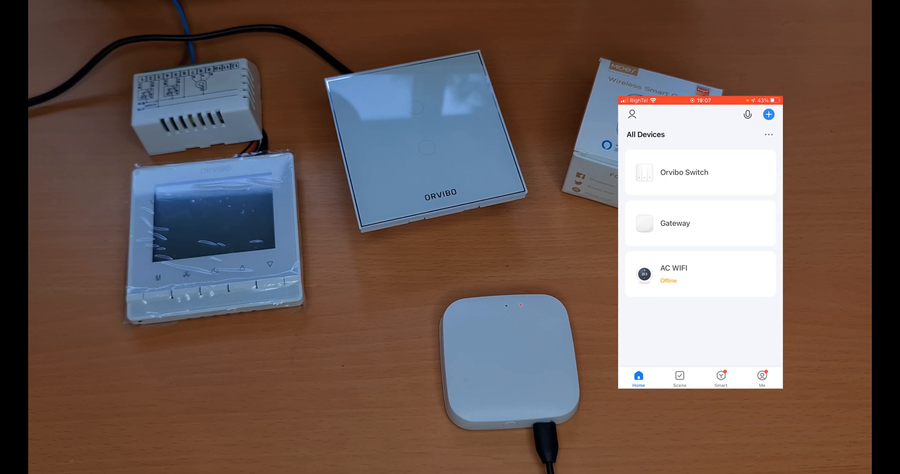
pyautogui.click(700, 223)
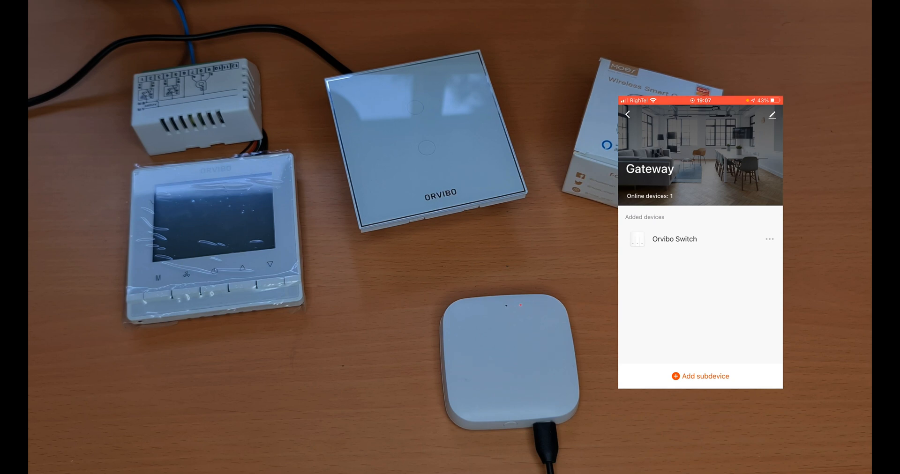
pyautogui.click(700, 376)
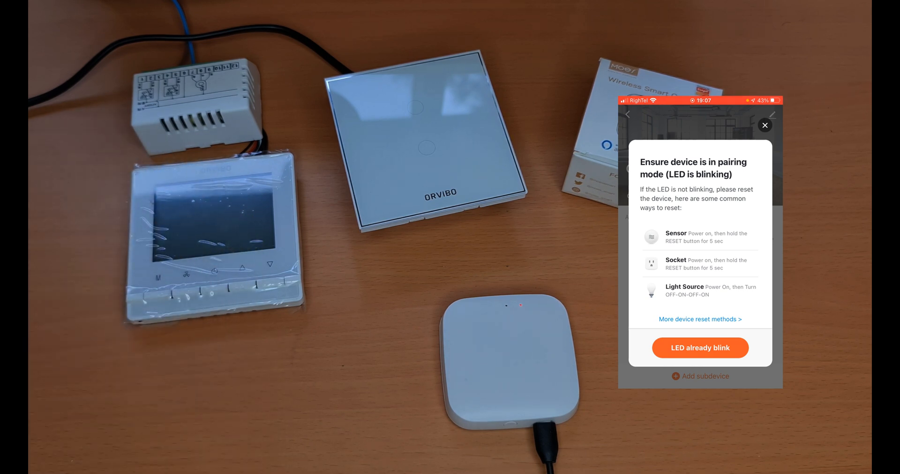
# Step: Confirm 'LED already blink' for the thermostat to begin searching for nearby devices
pyautogui.click(204, 288)
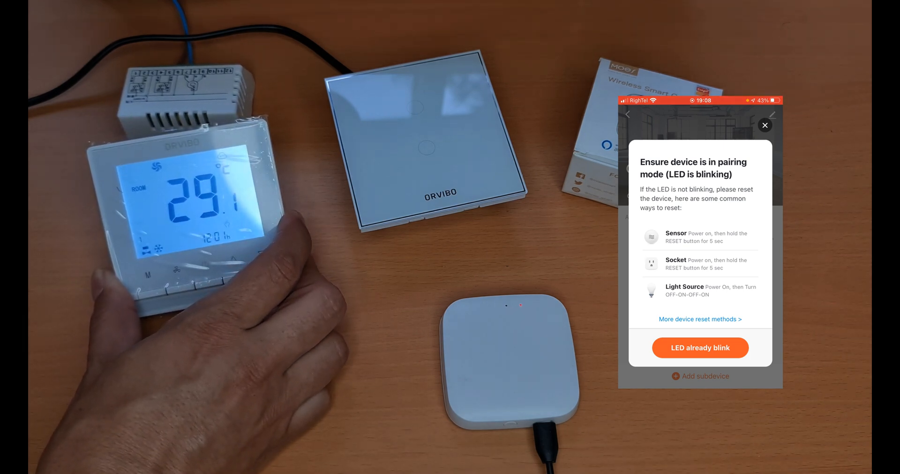
pyautogui.click(700, 348)
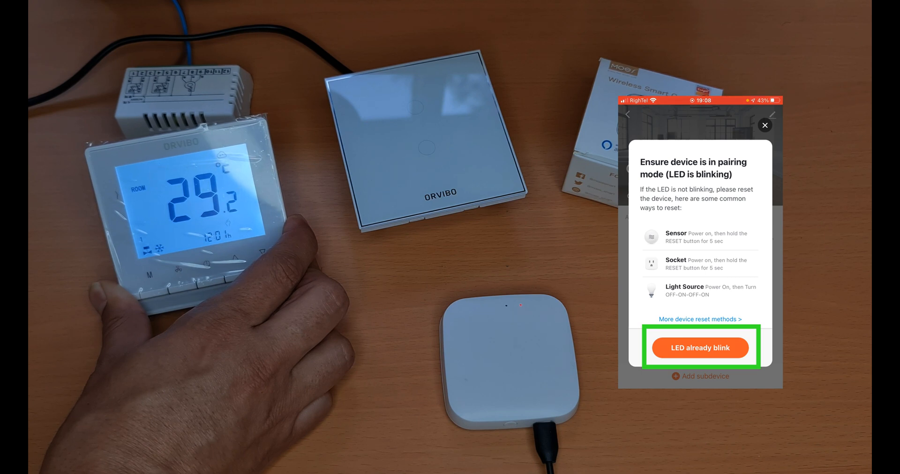
pyautogui.click(700, 347)
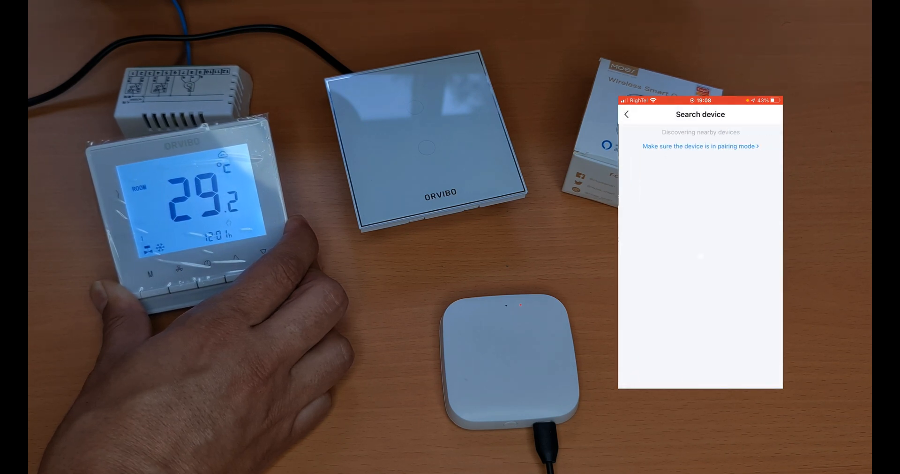